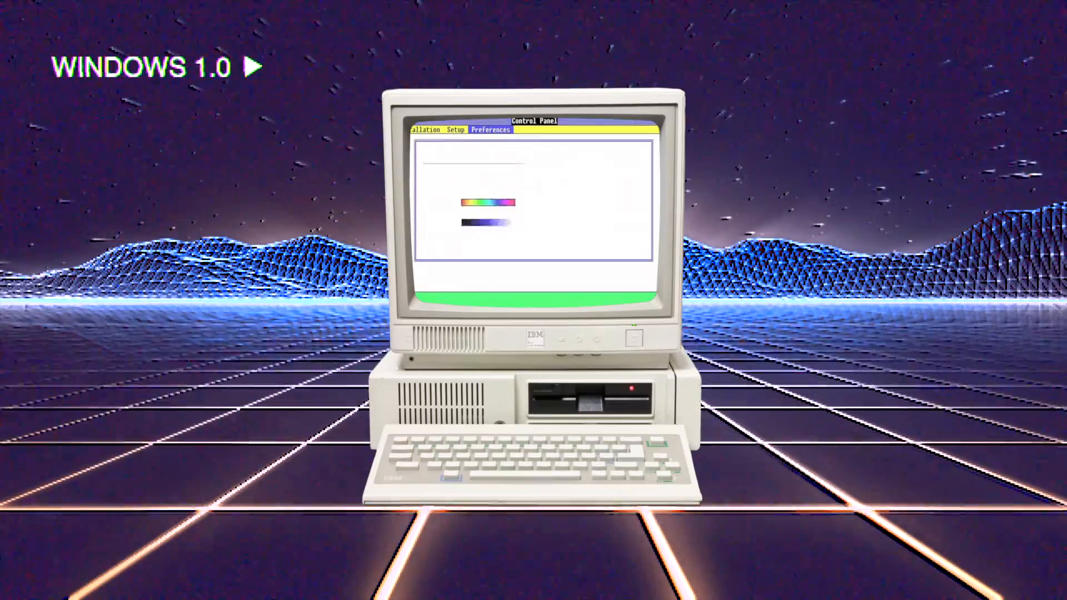
View Windows 1.0 Screen Colors, then dismiss MS-DOS Executive's About box and show its View menu.
click(490, 130)
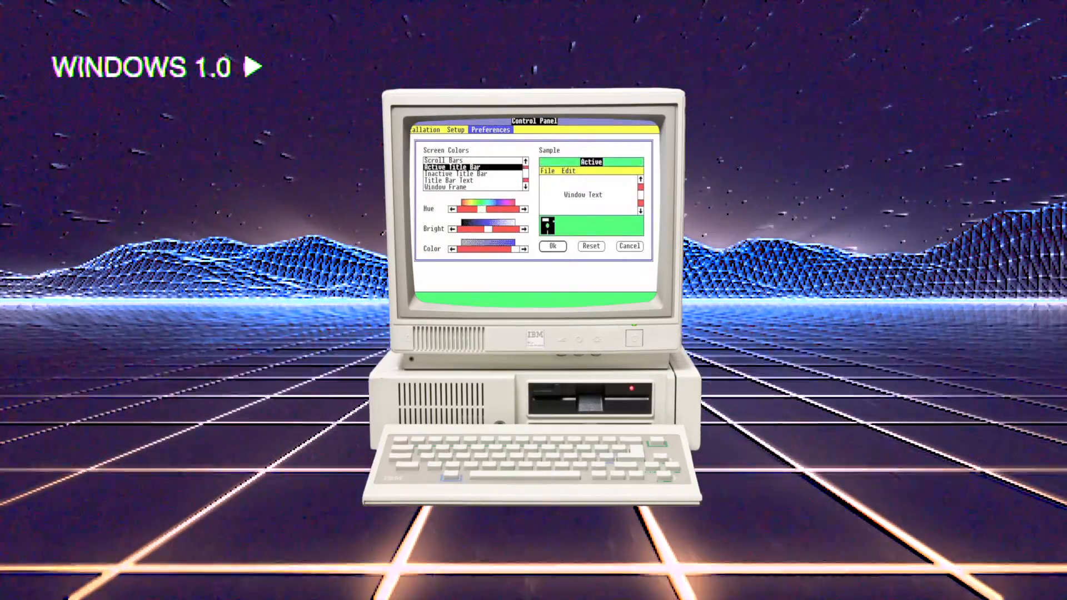
click(452, 180)
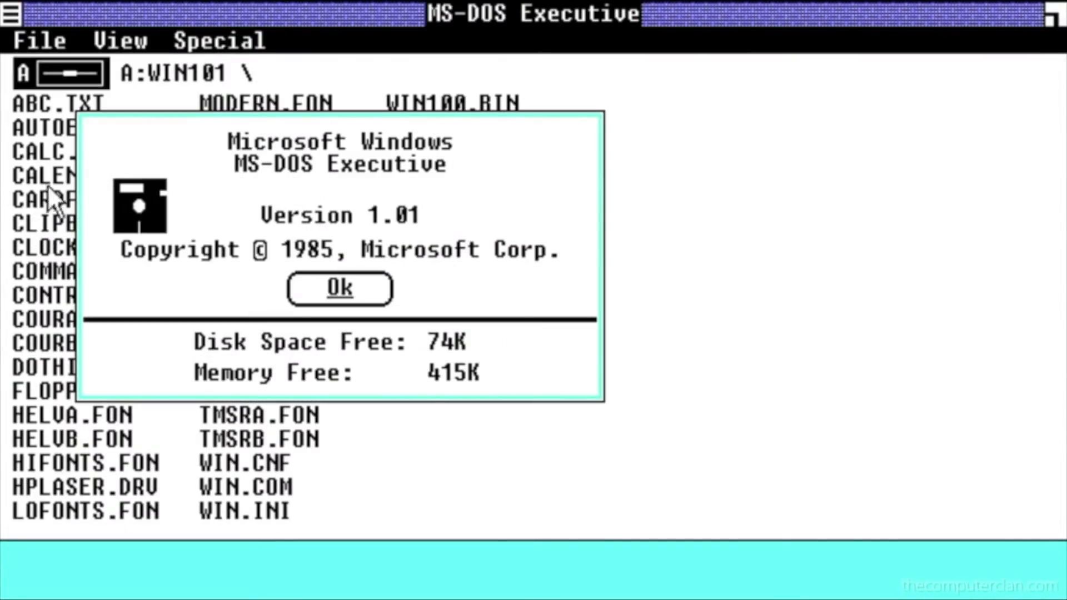
mouse_move(566, 172)
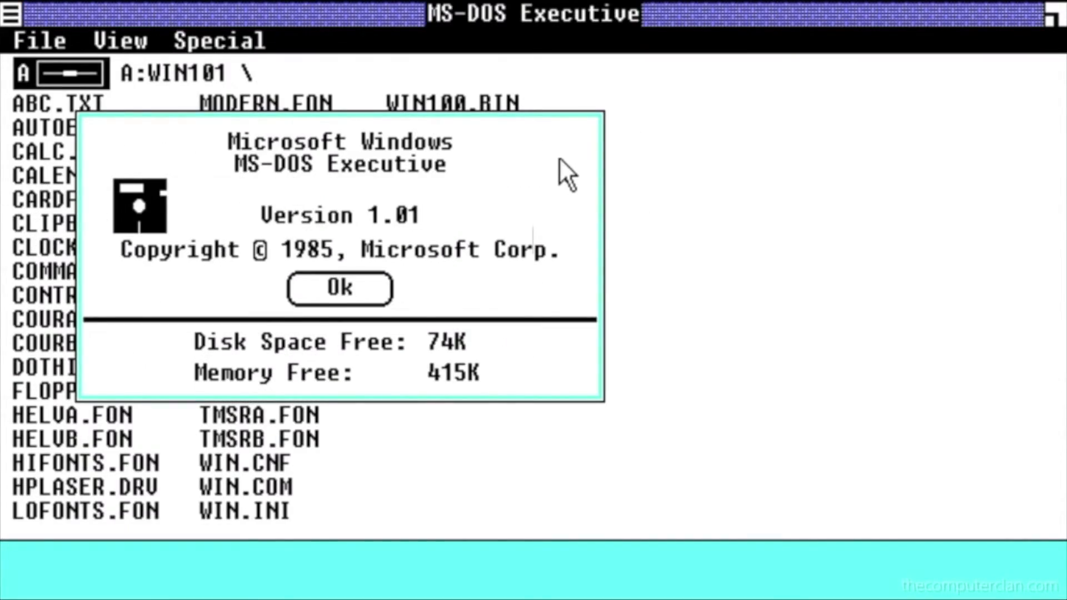
click(121, 41)
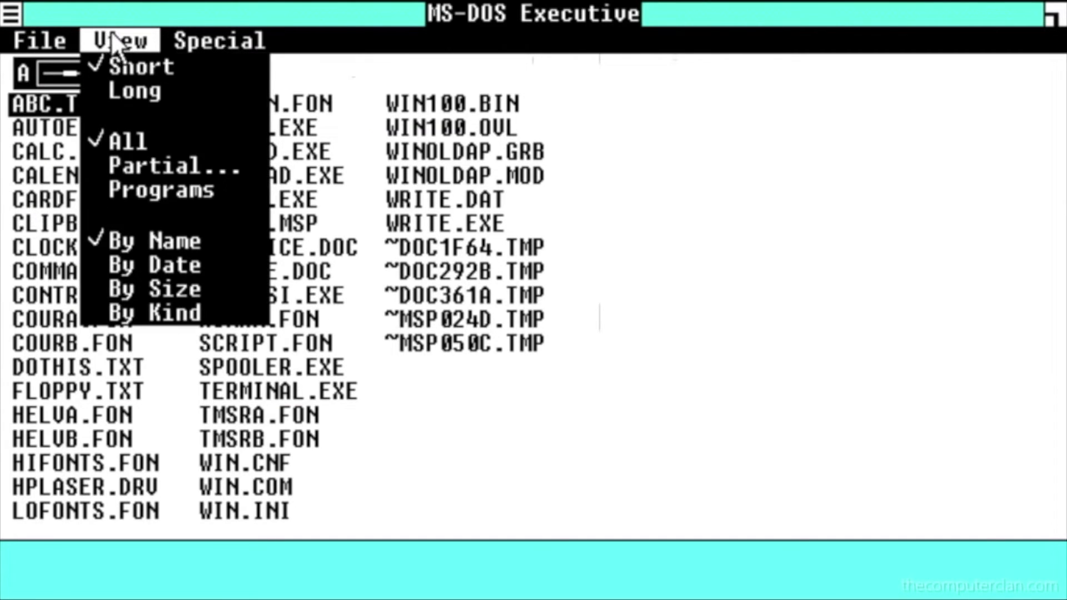
click(218, 40)
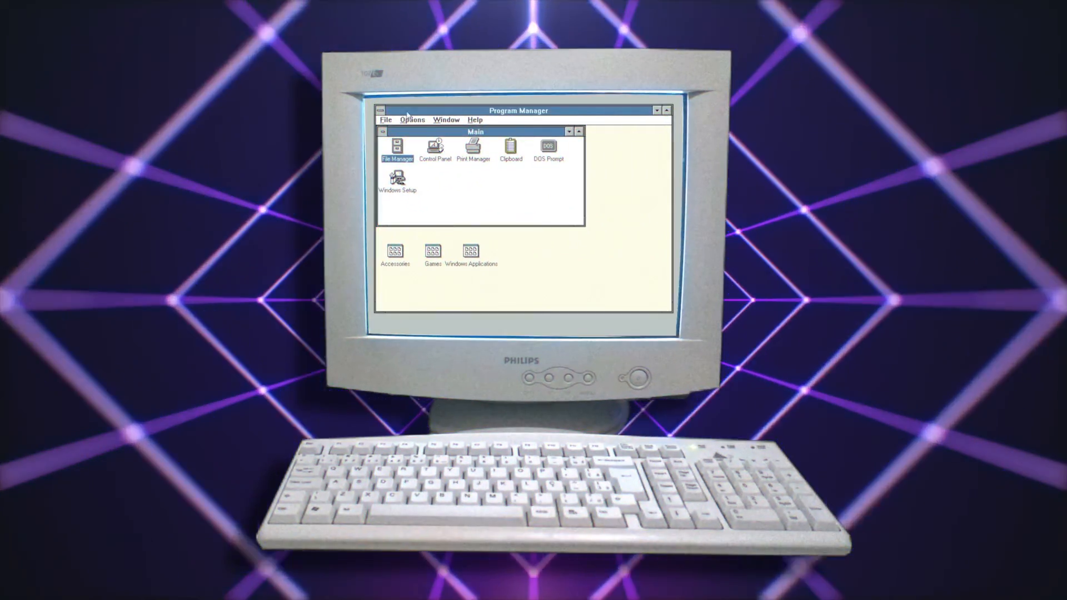
Show File Manager's C: drive tree, close it, and open the Accessories group.
double_click(396, 146)
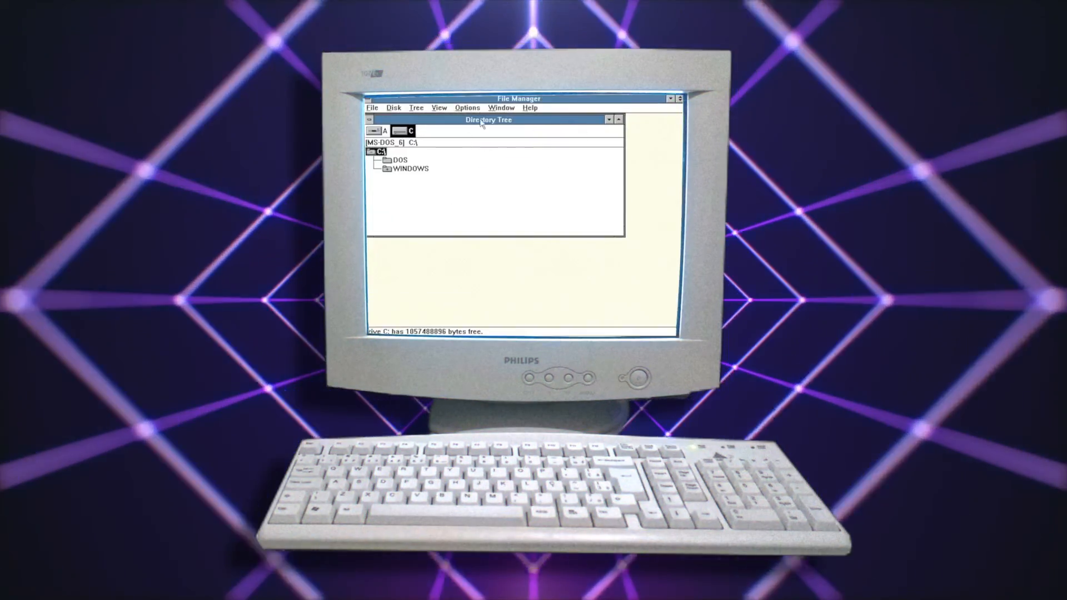
click(373, 107)
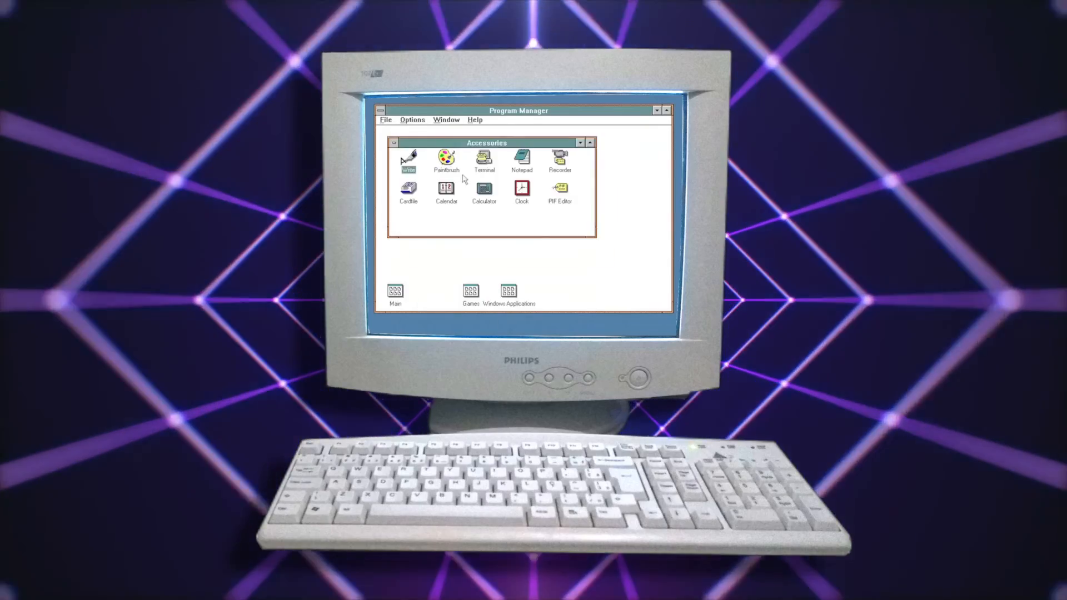
double_click(409, 161)
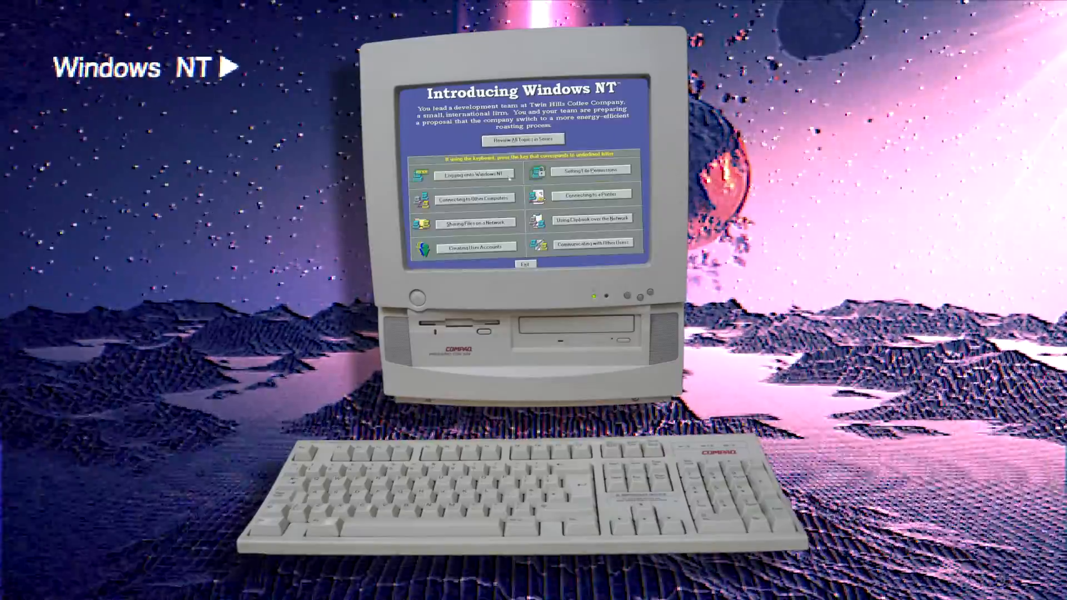
Exit the Windows NT introduction and show the Windows 95 Start menu.
click(474, 198)
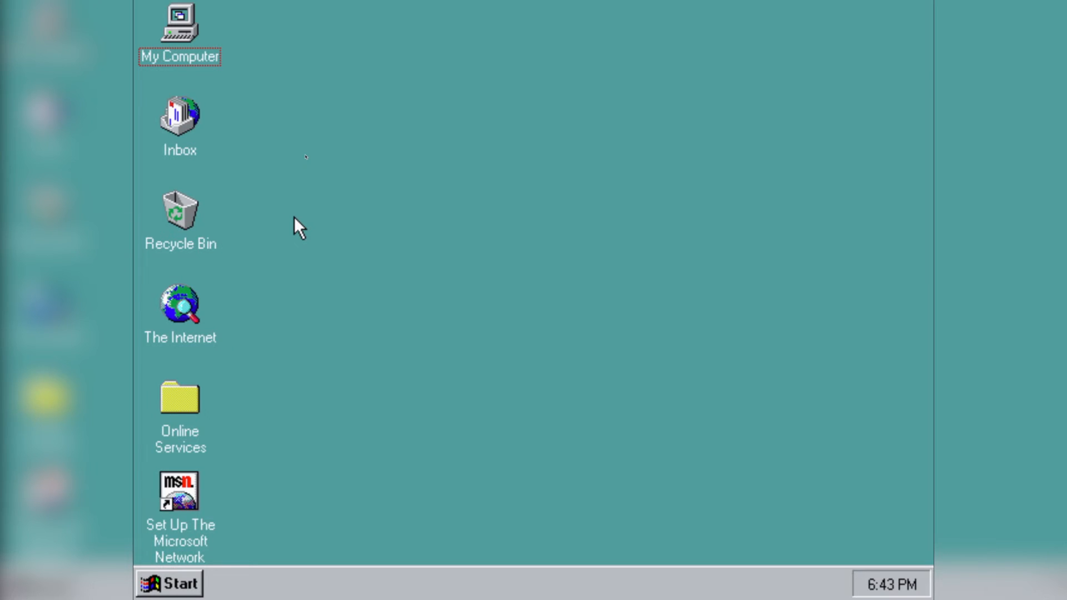
mouse_move(197, 555)
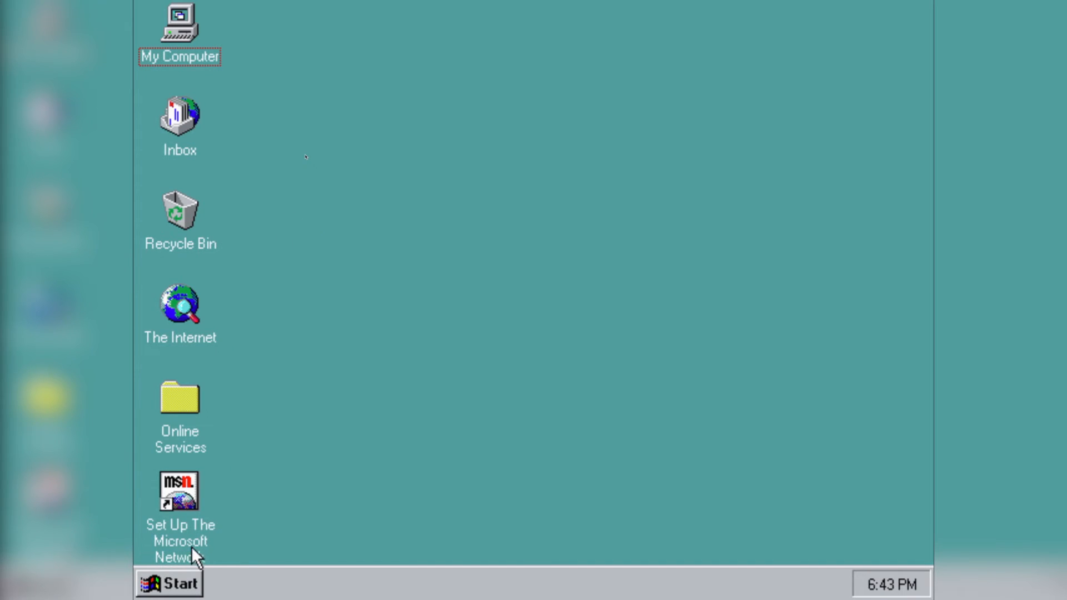
click(169, 583)
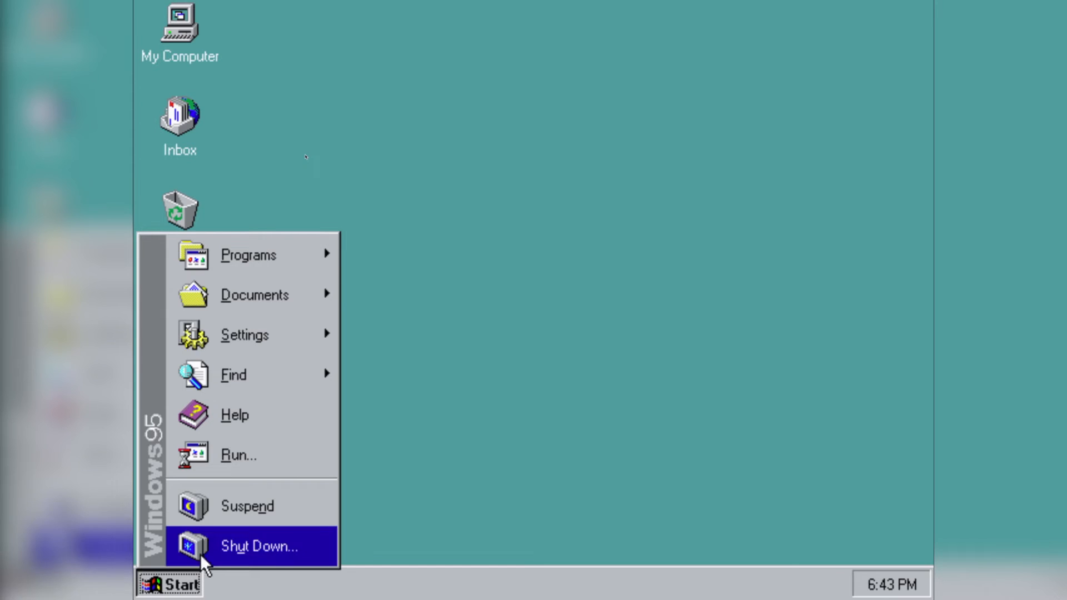
mouse_move(234, 376)
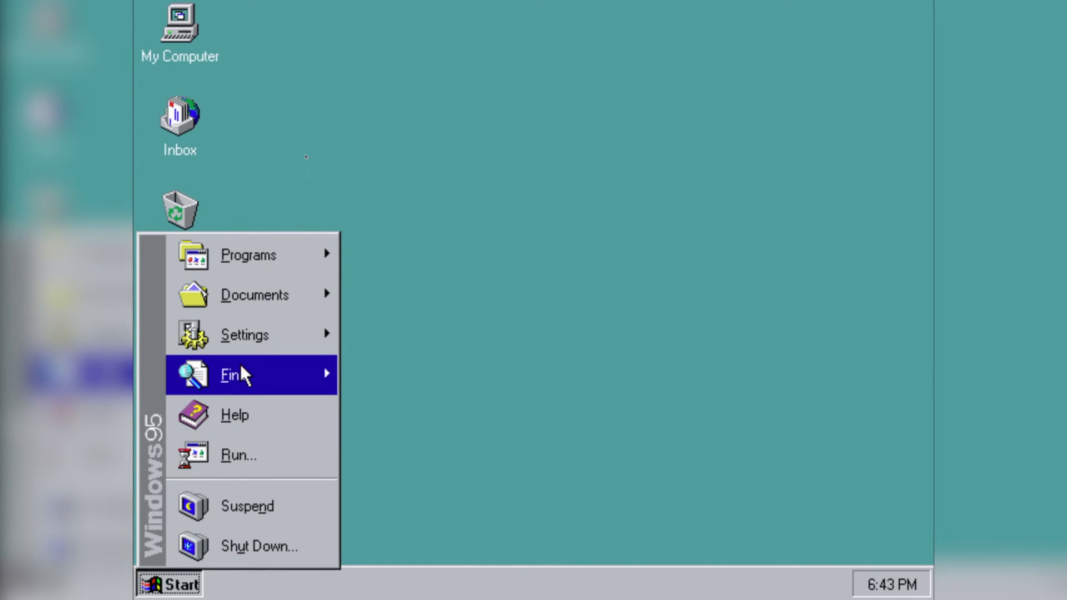
mouse_move(246, 334)
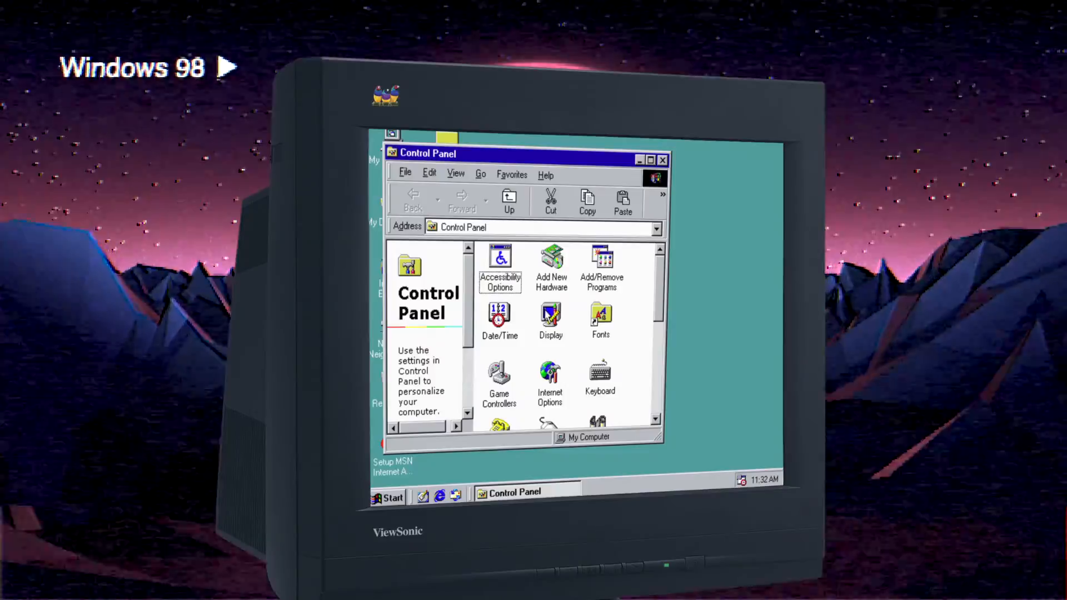
Open Windows 98 Display Properties and view the Appearance and Effects tabs.
click(550, 321)
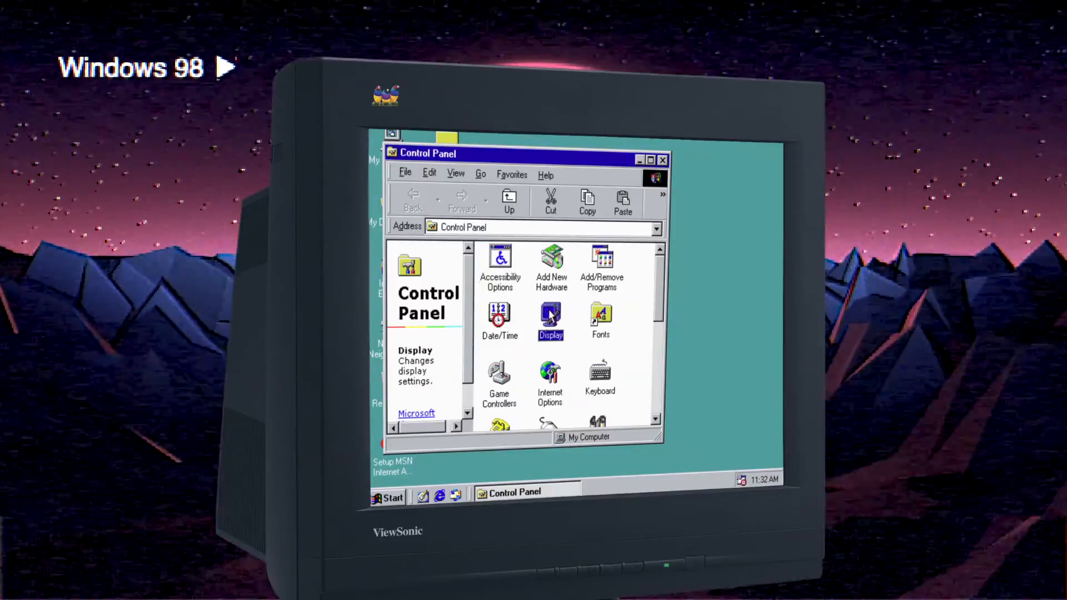
scroll(down, 3)
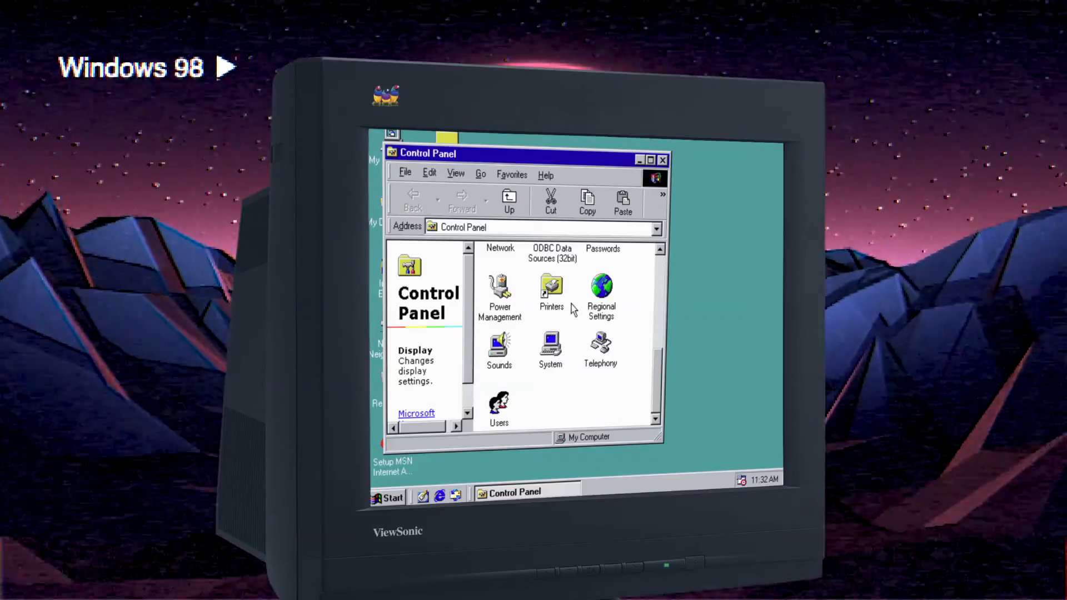
scroll(up, 3)
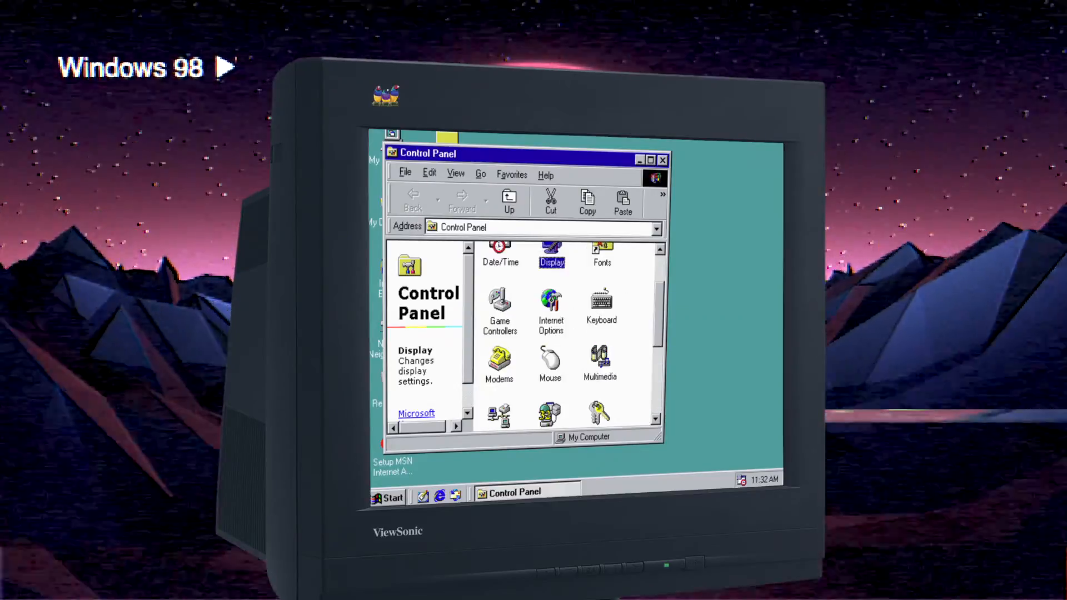
double_click(552, 255)
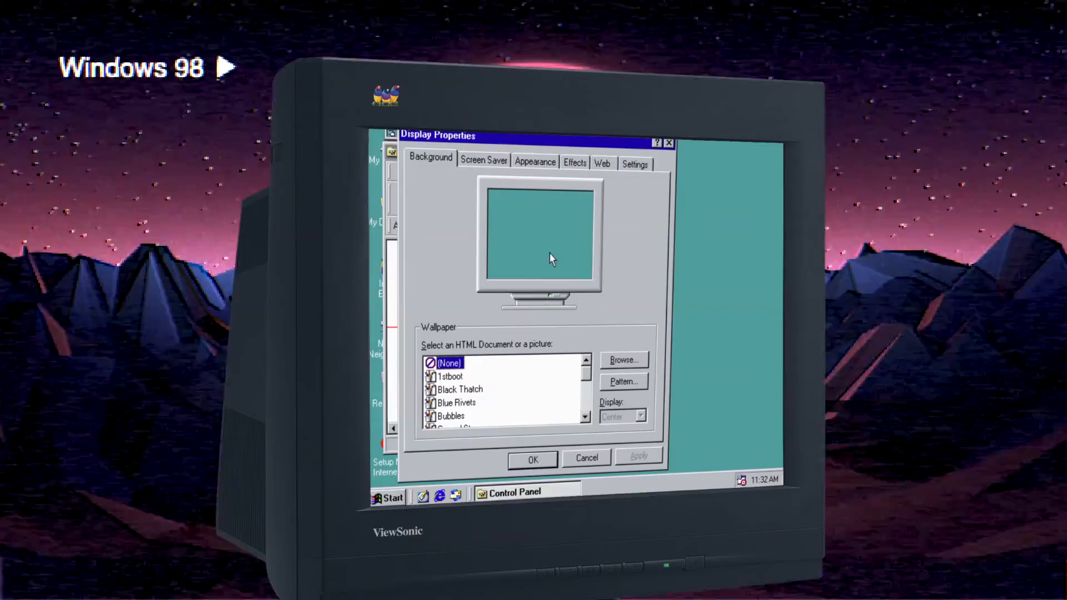
mouse_move(515, 152)
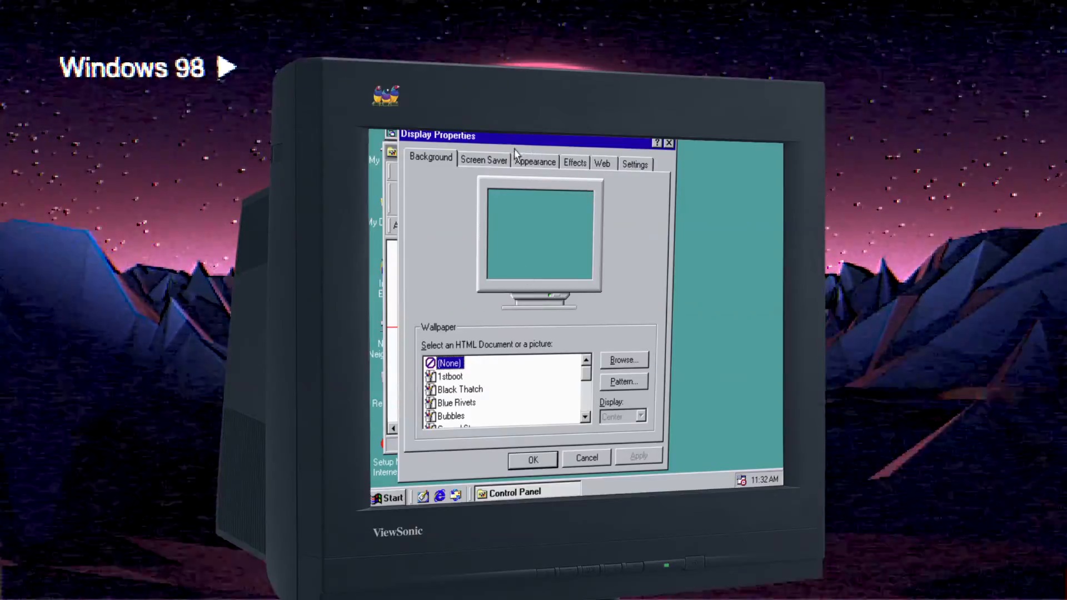
click(535, 164)
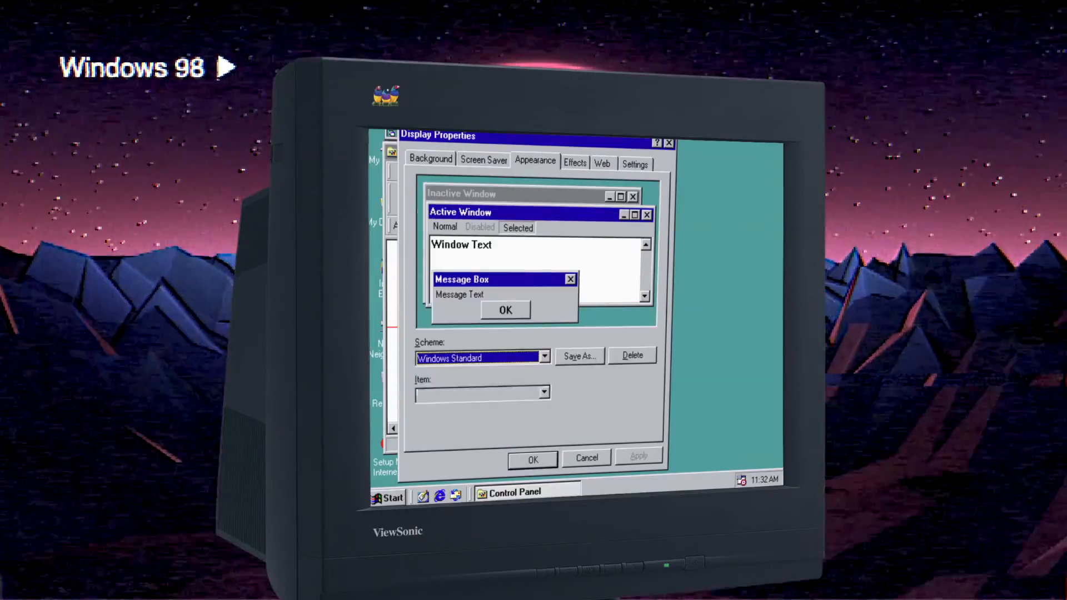
click(575, 163)
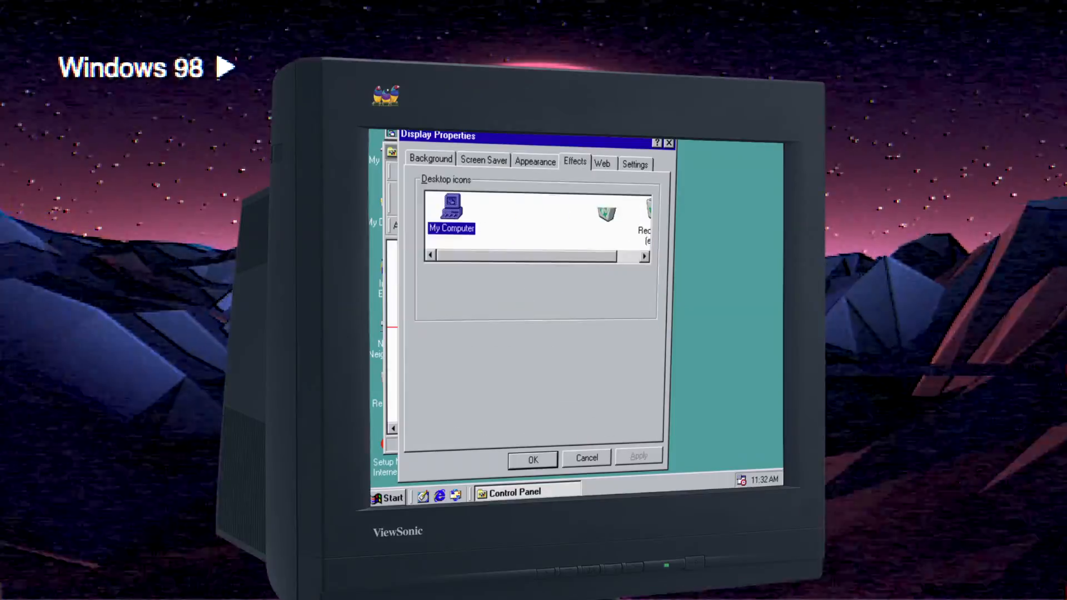
Close Display Properties and reopen Control Panel from Start > Settings.
click(533, 458)
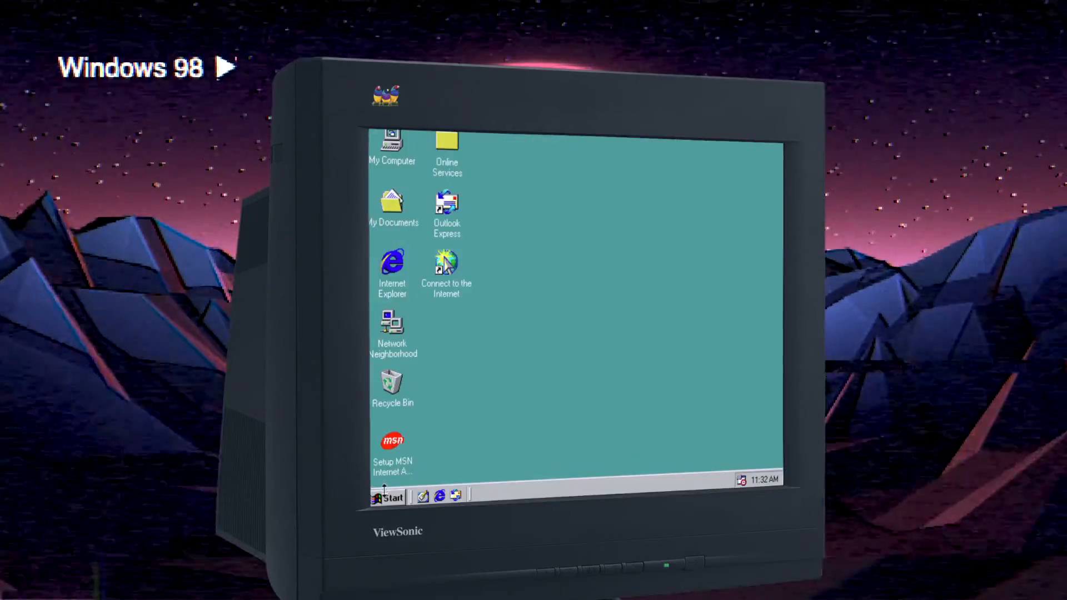
click(389, 498)
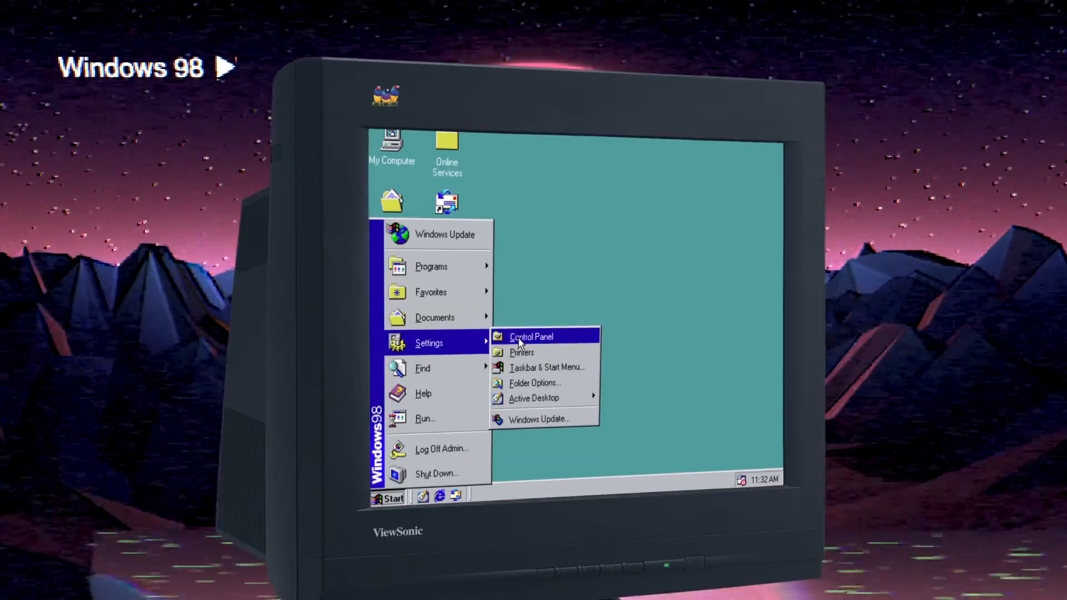
click(531, 337)
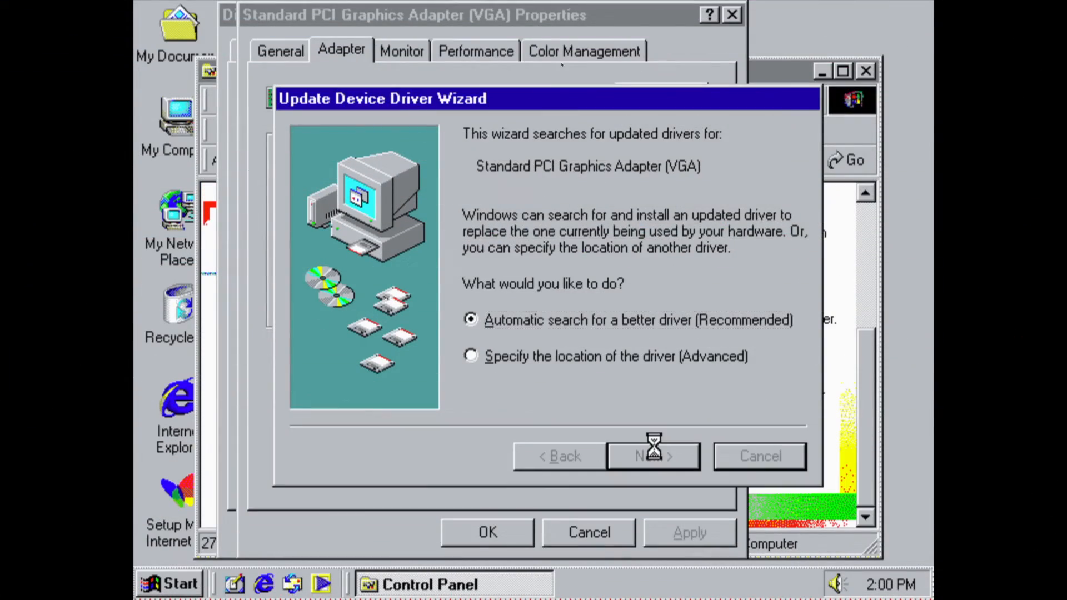
Start the VGA driver search, then open Windows 2000 desktop Properties.
click(652, 455)
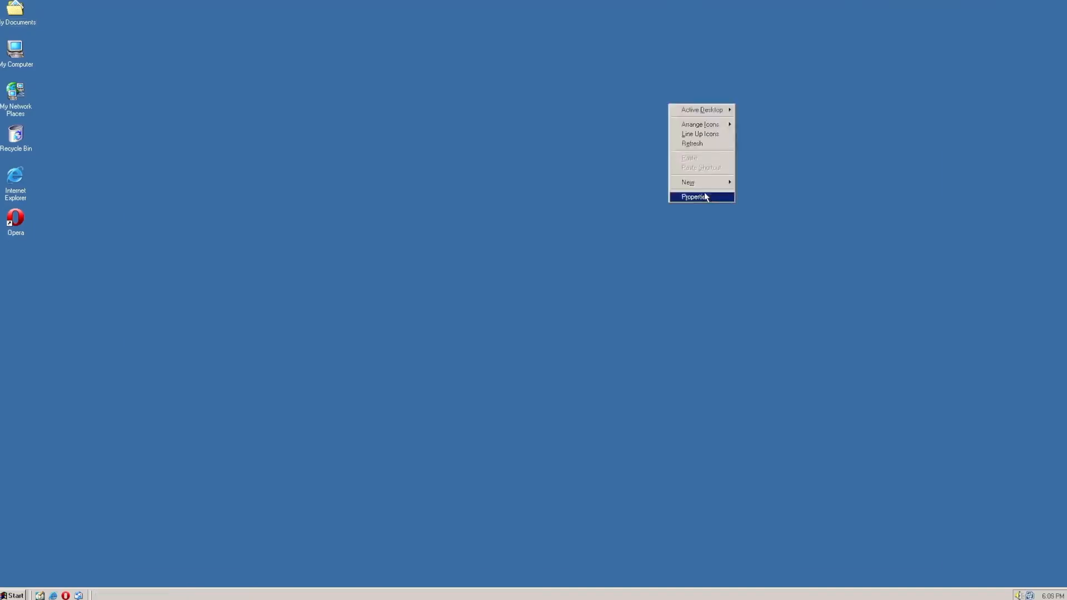
click(694, 197)
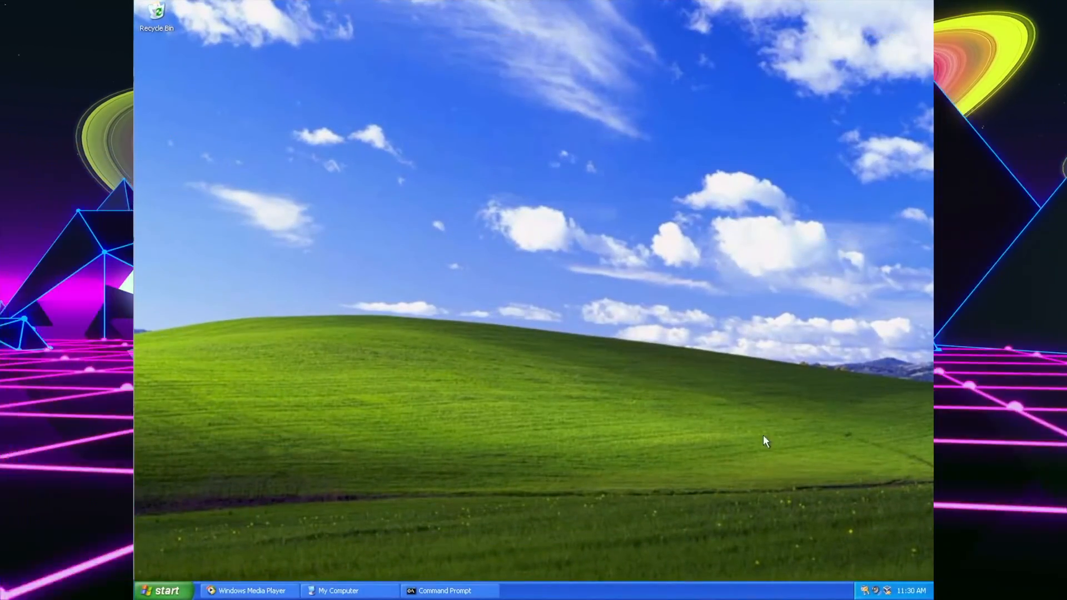
Close Command Prompt, launch Solitaire from All Programs > Games, and draw from the stock pile.
click(445, 590)
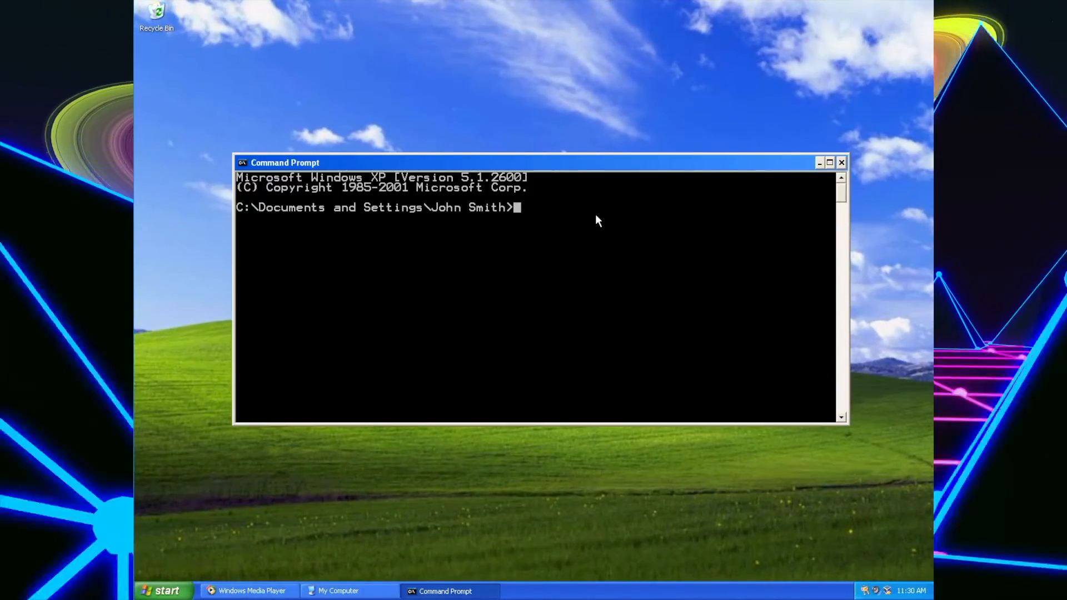
click(840, 161)
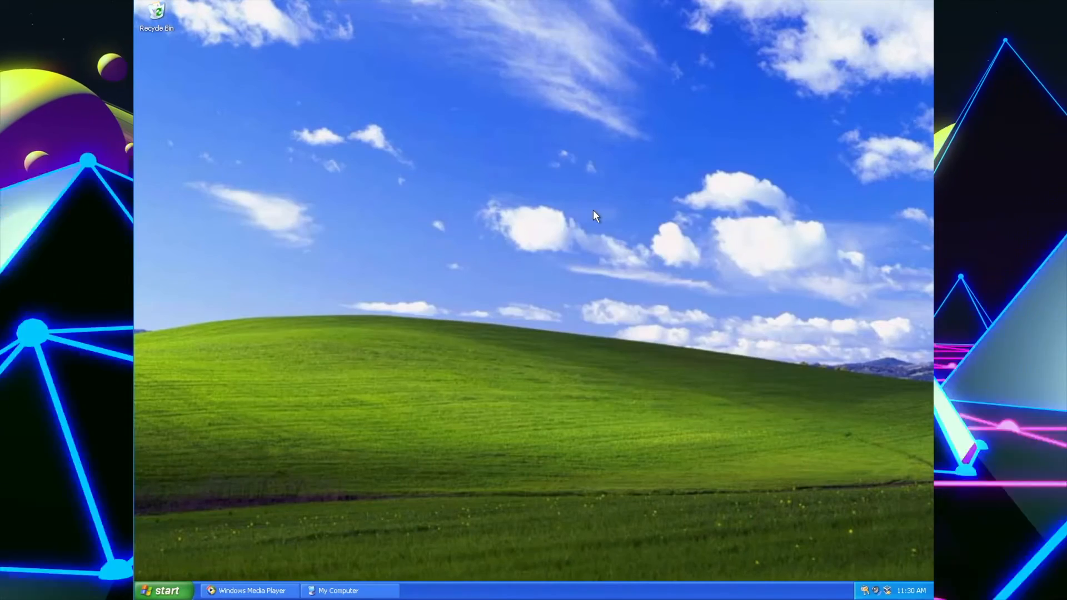
click(163, 590)
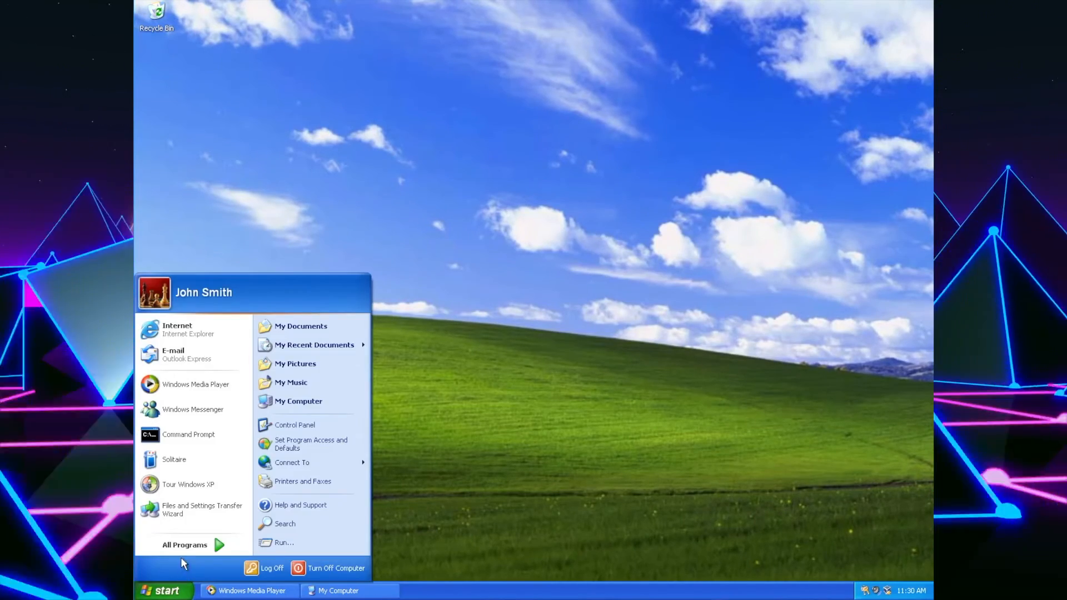
click(257, 431)
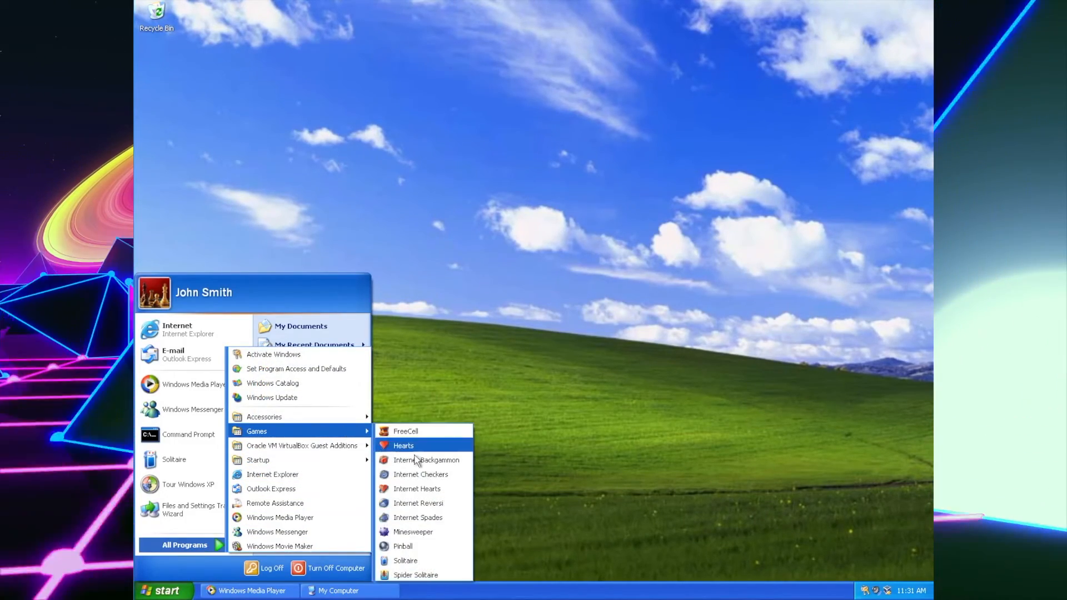
click(405, 560)
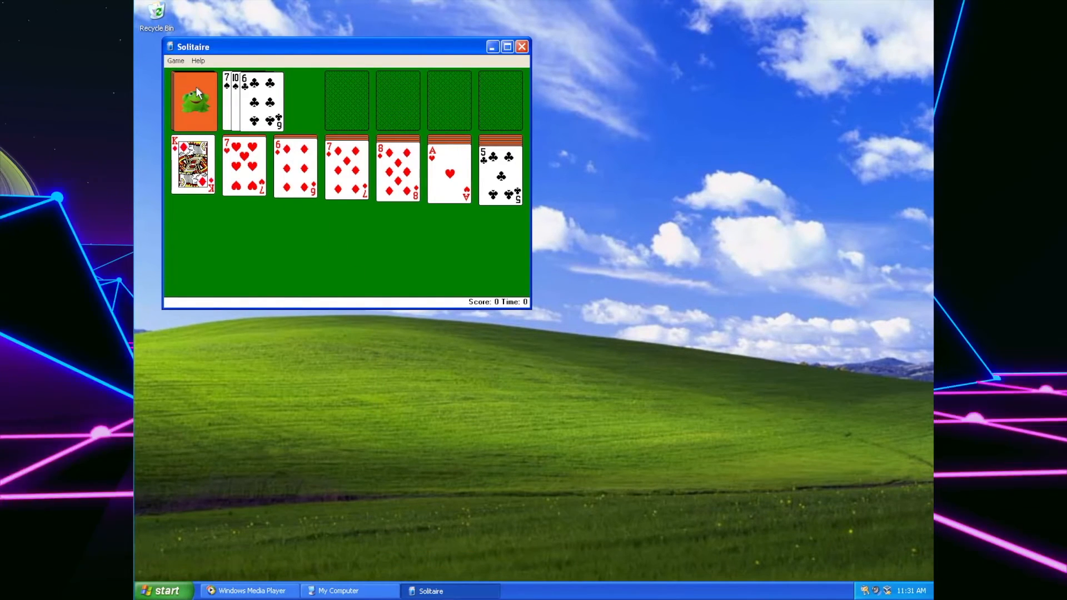
click(193, 101)
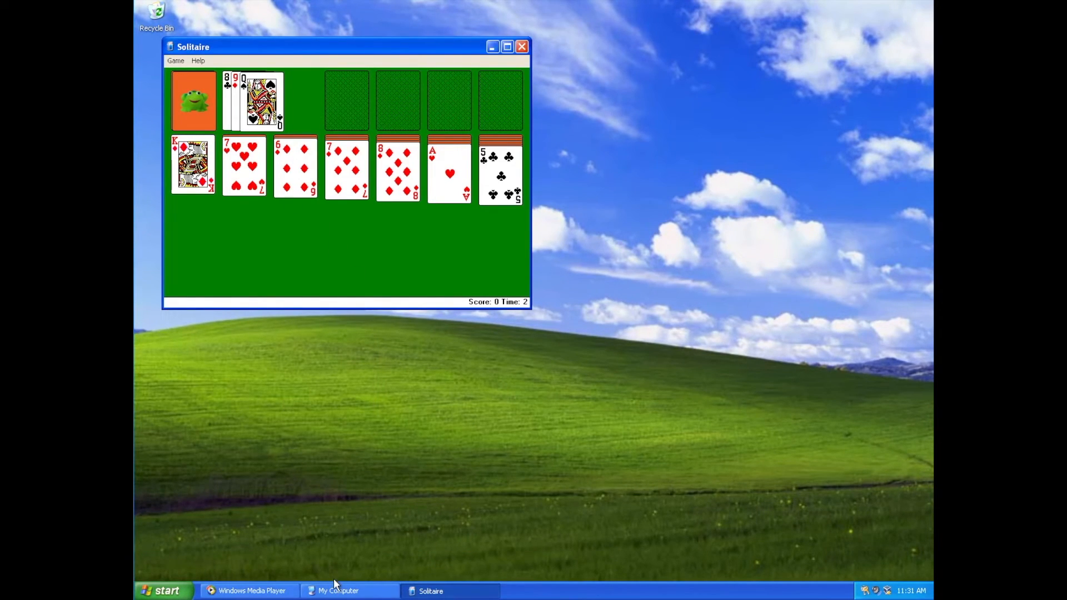
click(339, 590)
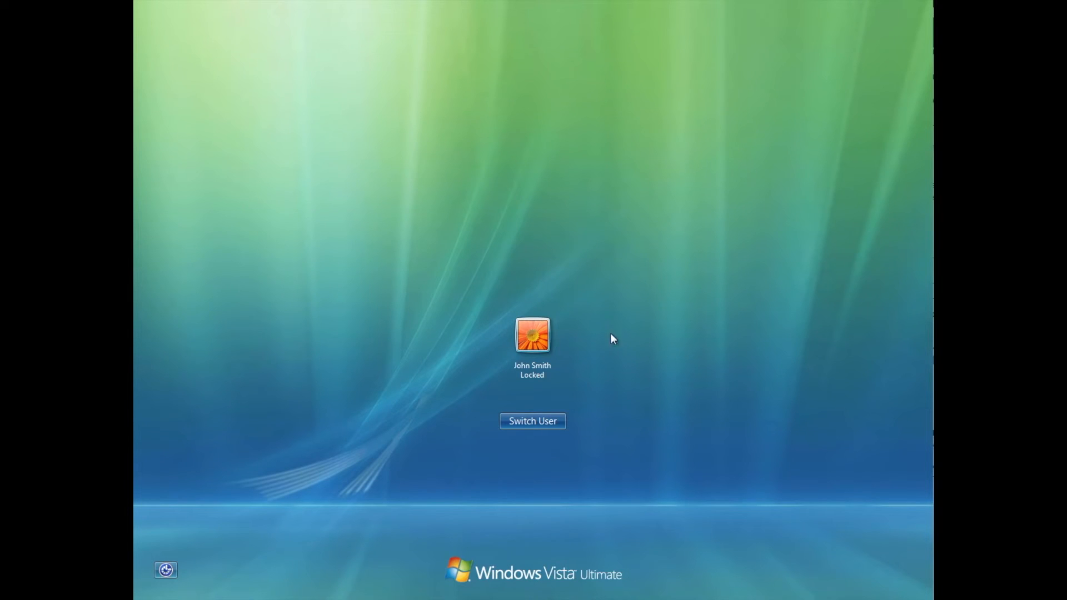
Unlock Vista, open Computer and Welcome Center, and scroll through All Programs.
click(532, 335)
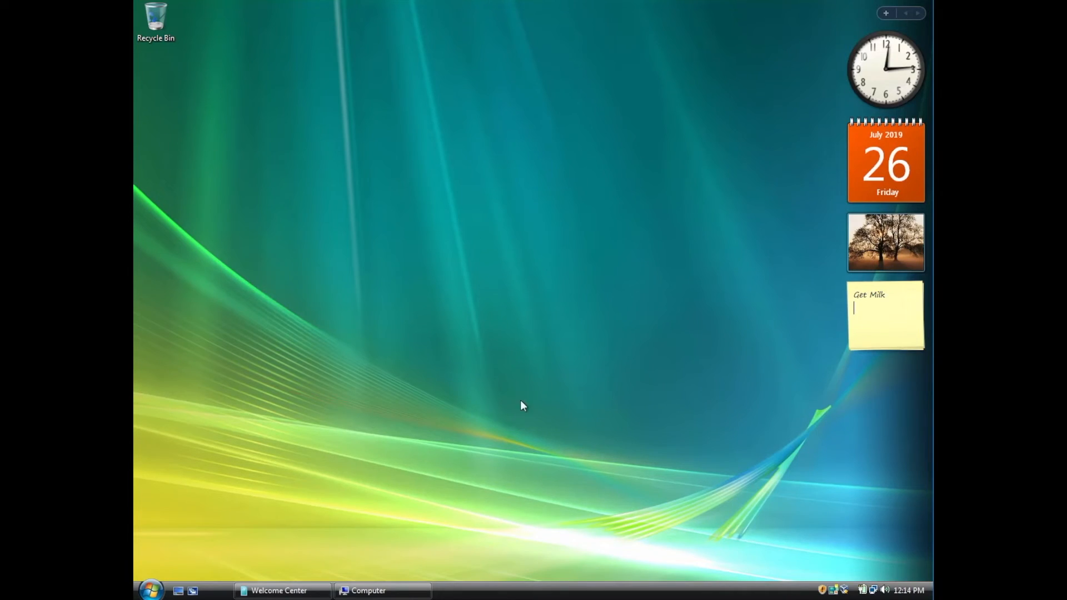
click(369, 590)
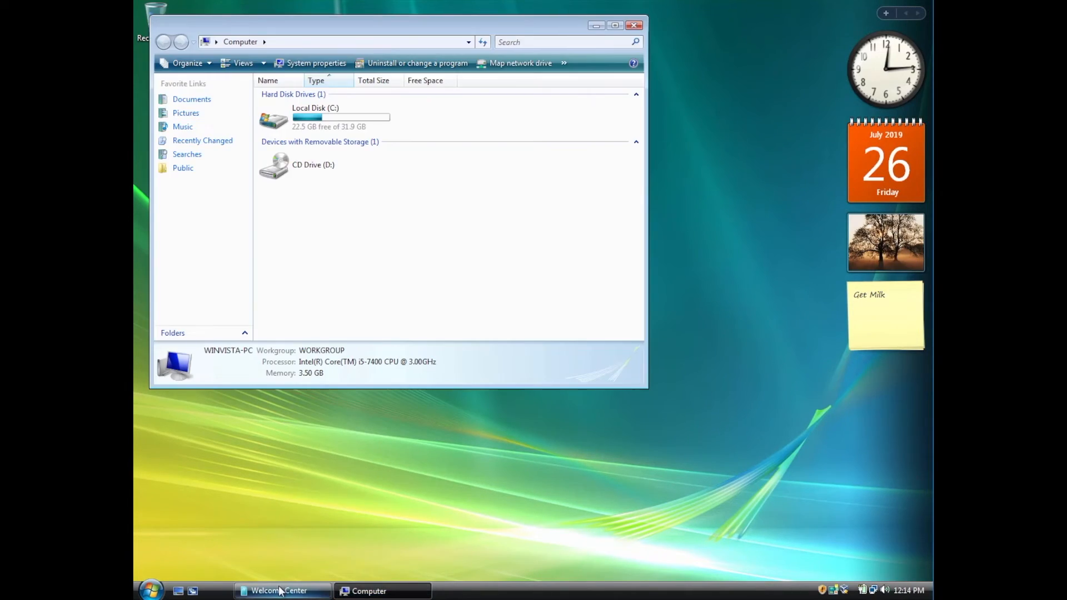
click(151, 590)
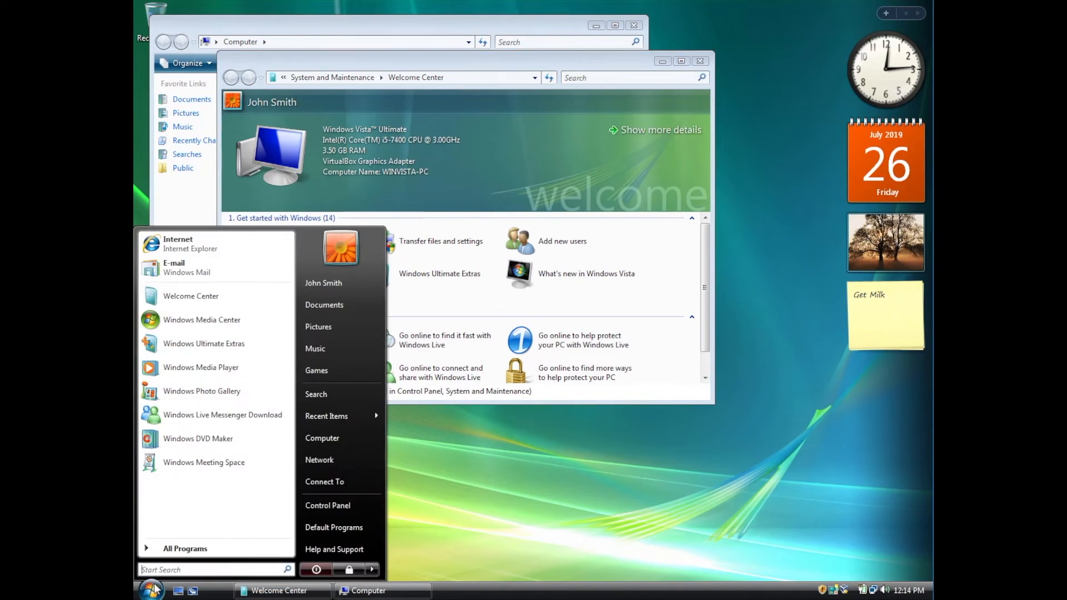
click(185, 548)
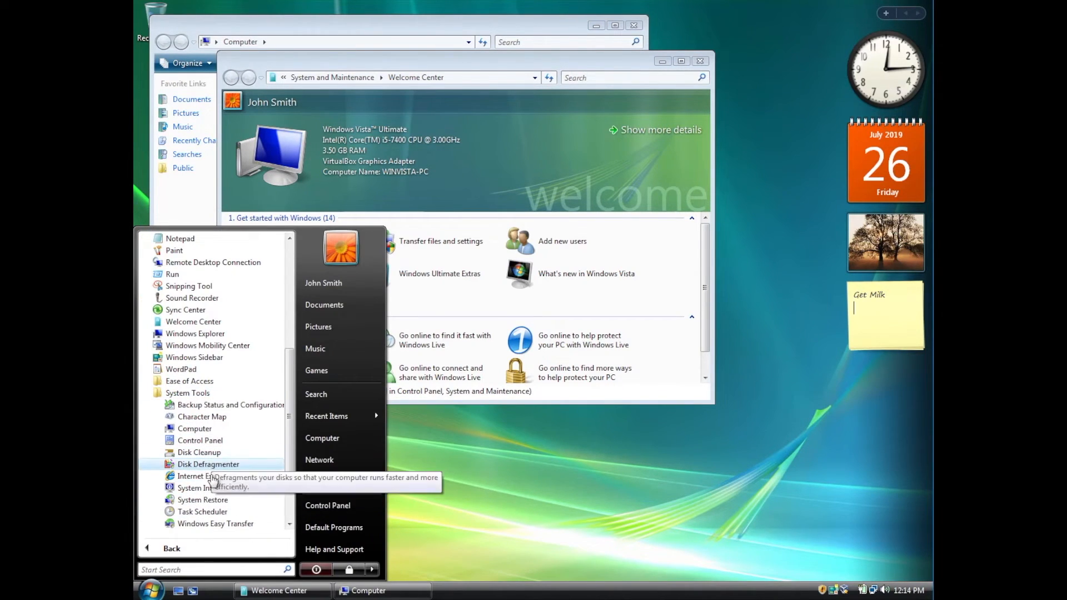
scroll(up, 3)
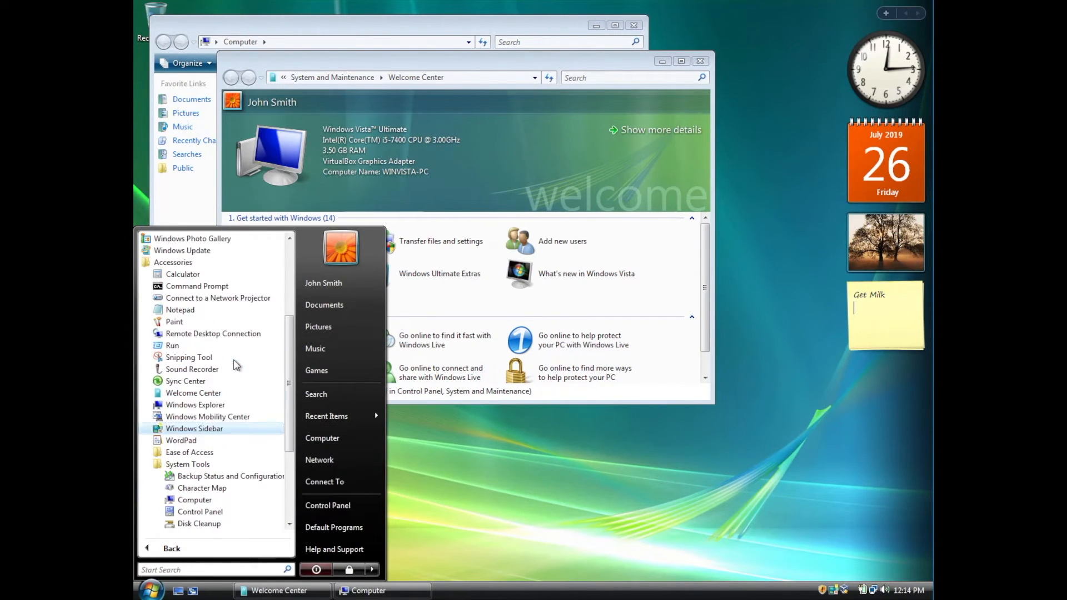
scroll(up, 3)
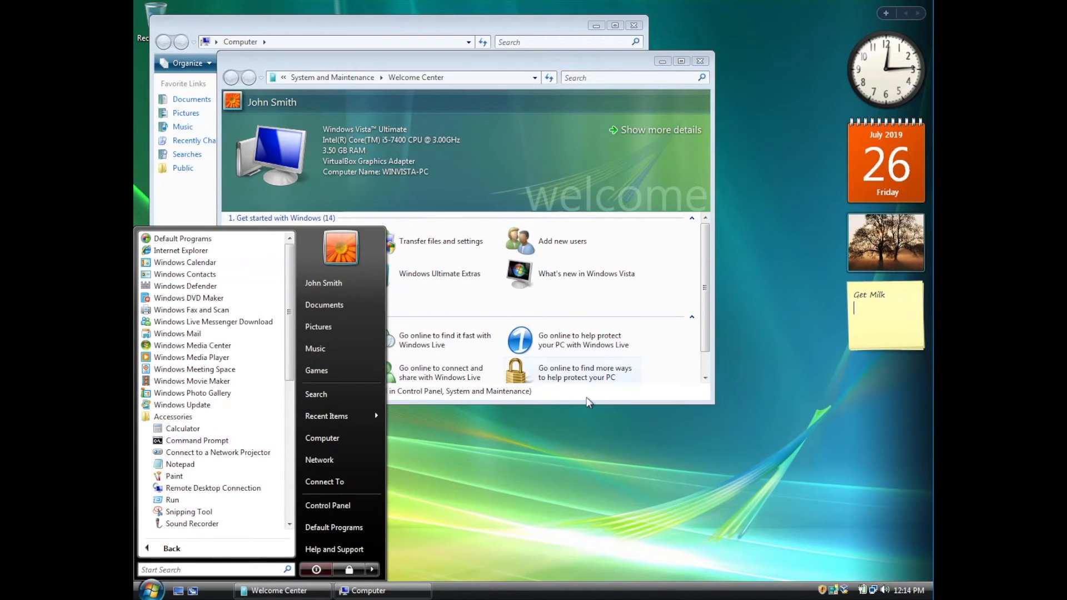
click(185, 286)
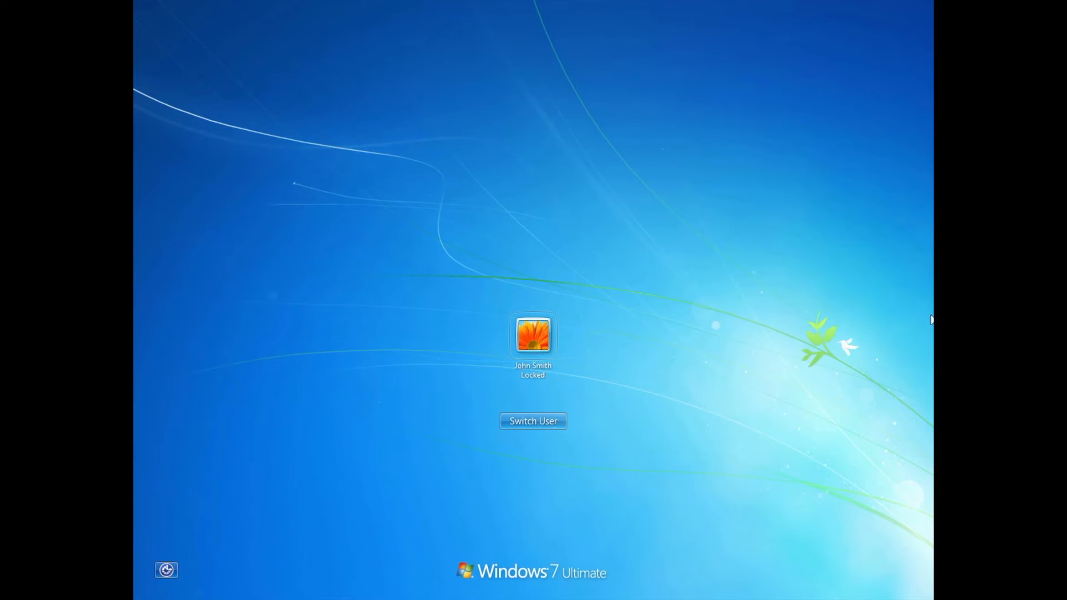
Unlock Windows 7 and launch Internet Explorer, Media Center, Libraries and Media Player from the taskbar.
click(533, 336)
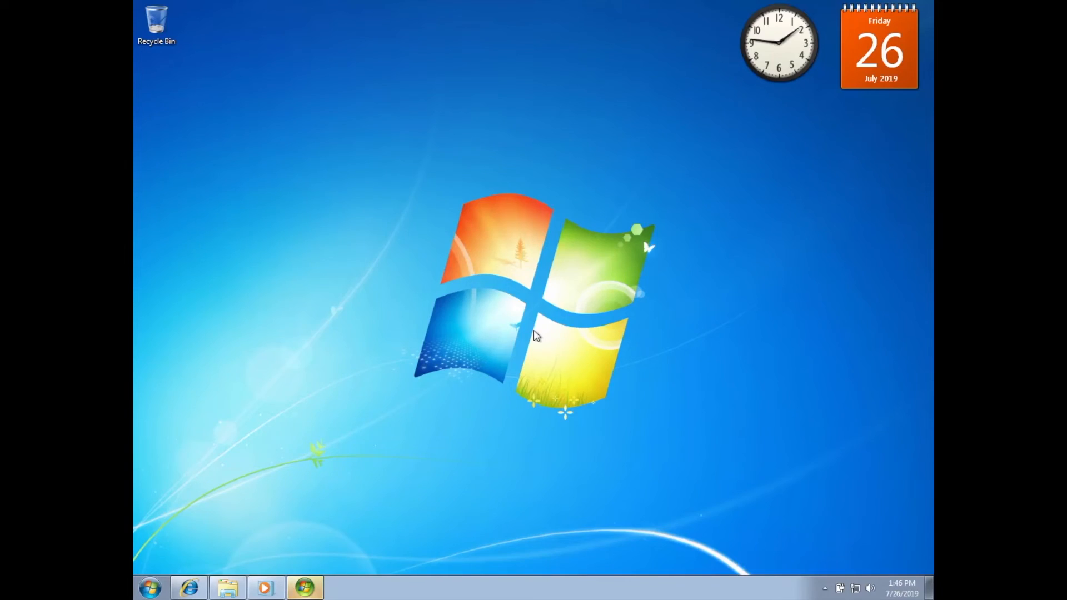
mouse_move(304, 587)
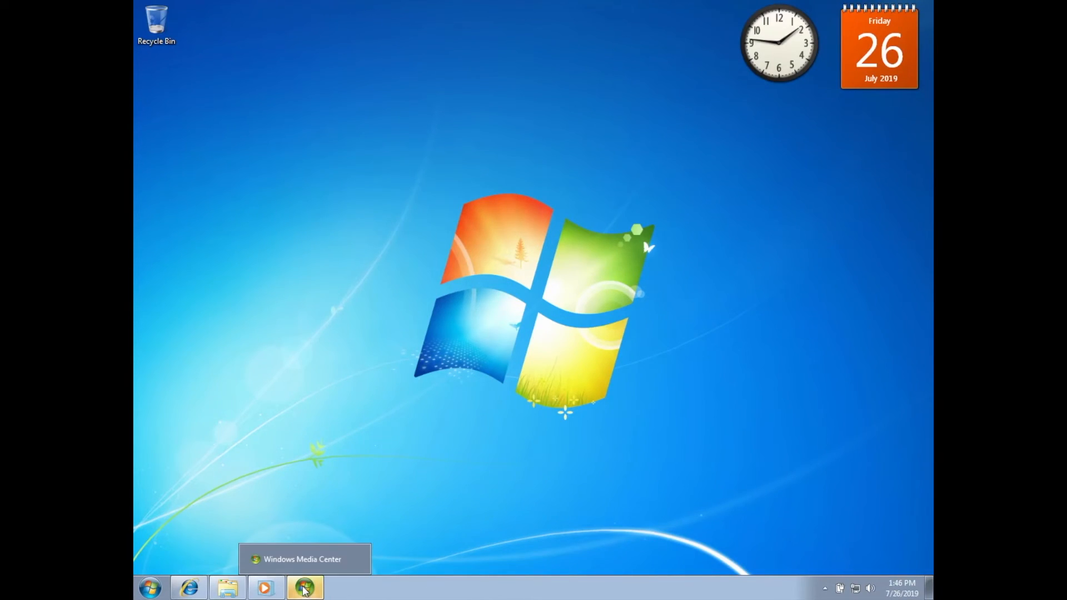
mouse_move(614, 499)
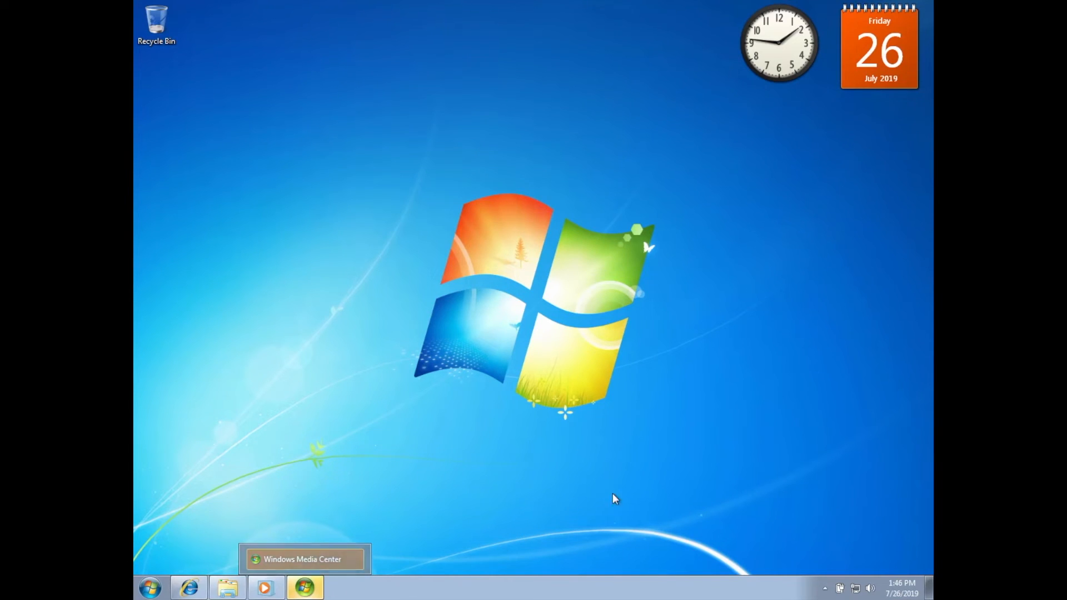
click(188, 587)
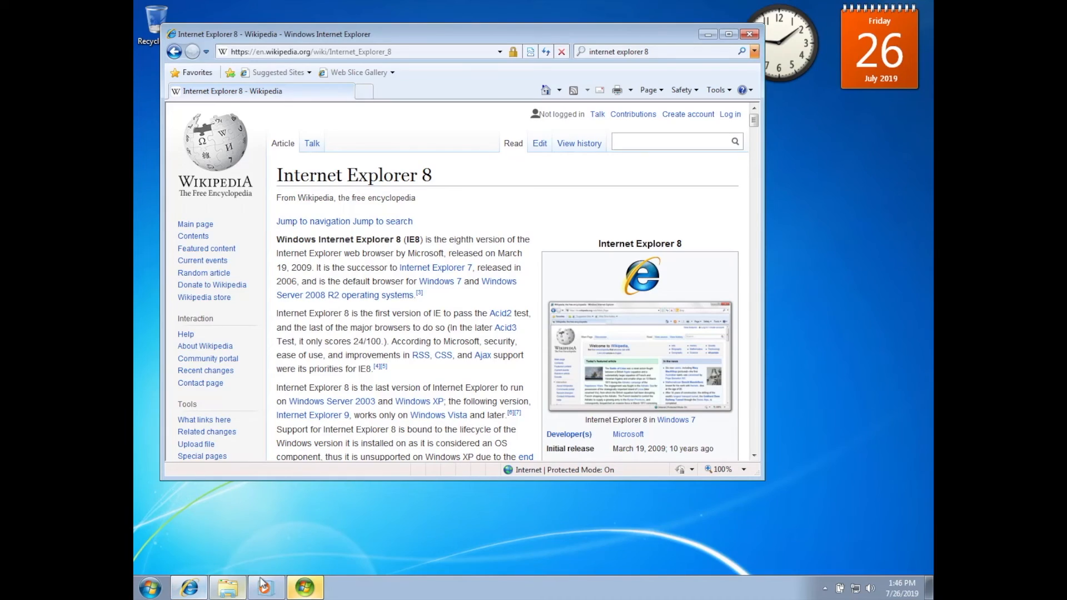
click(264, 587)
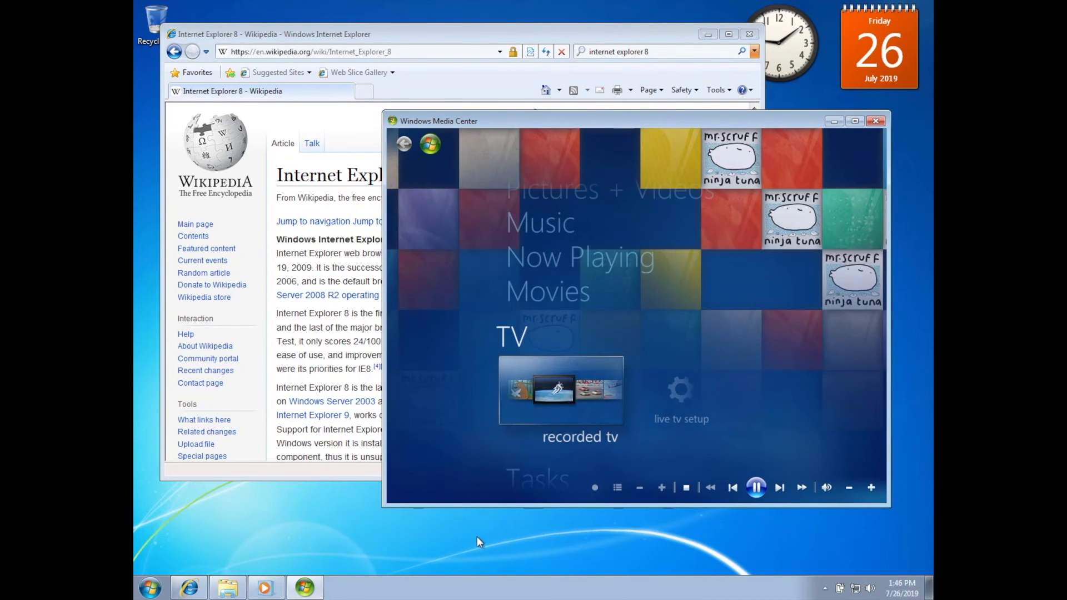
click(227, 587)
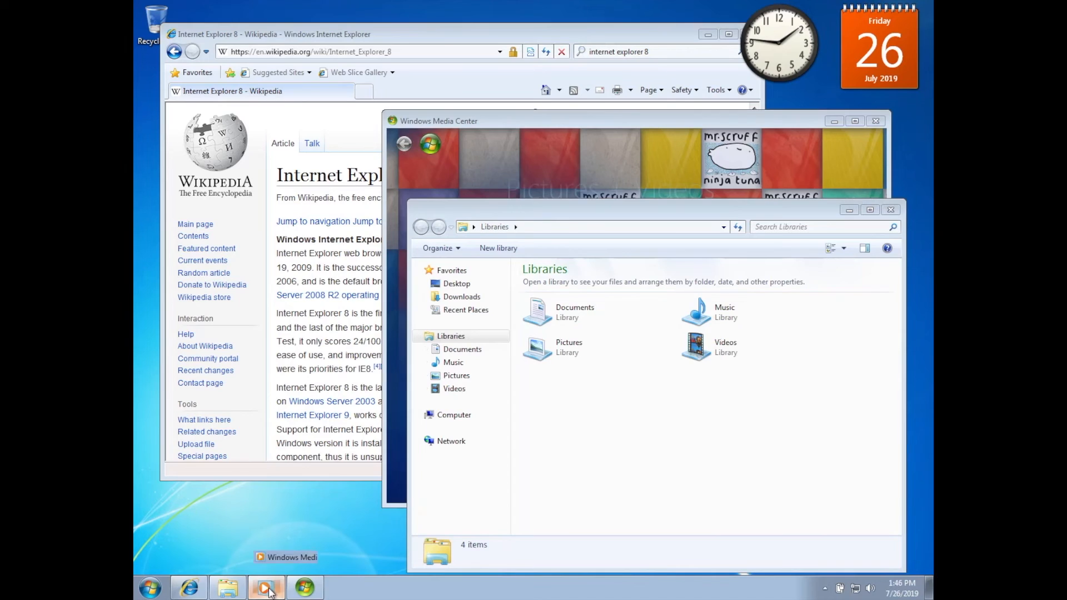
click(265, 587)
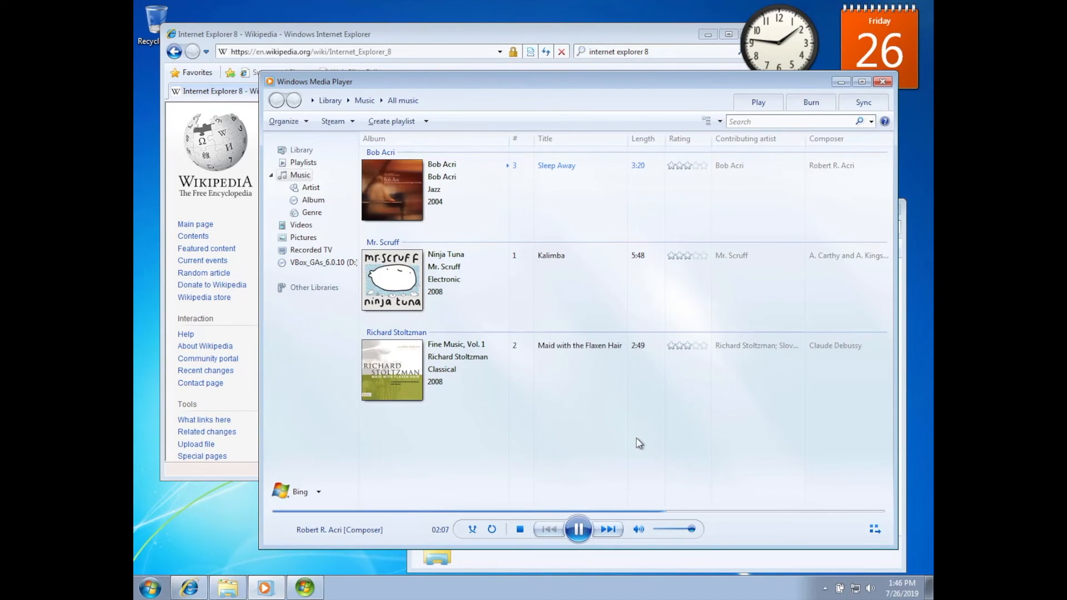